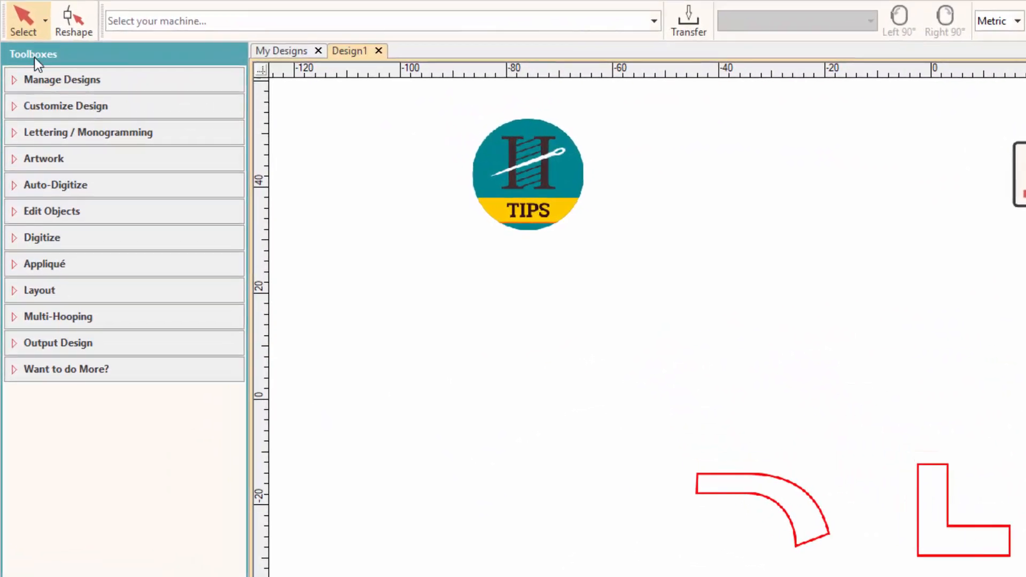
Expand the Digitize toolbox and activate the Digitize Blocks tool.
click(41, 237)
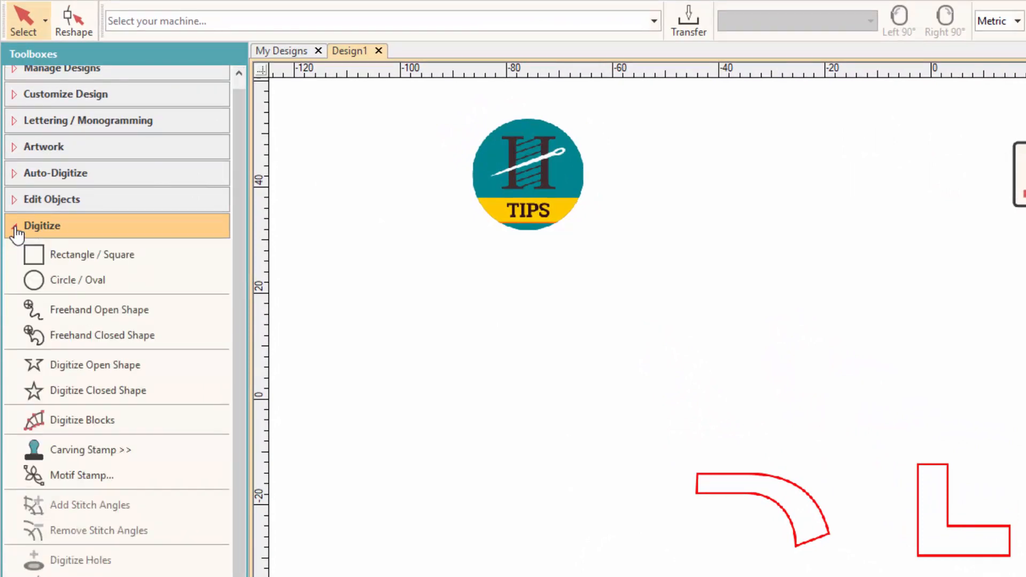
mouse_move(169, 429)
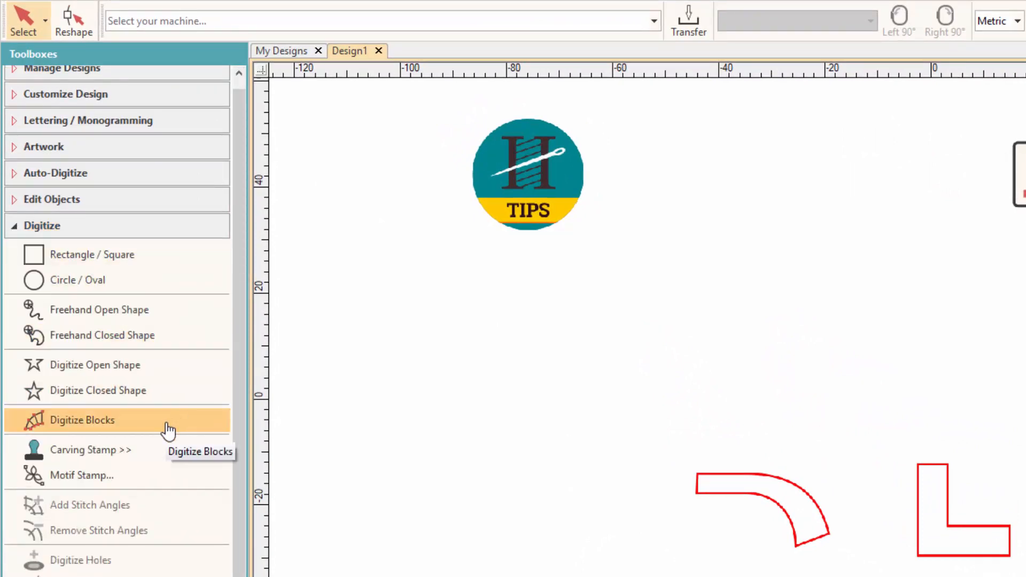
click(82, 420)
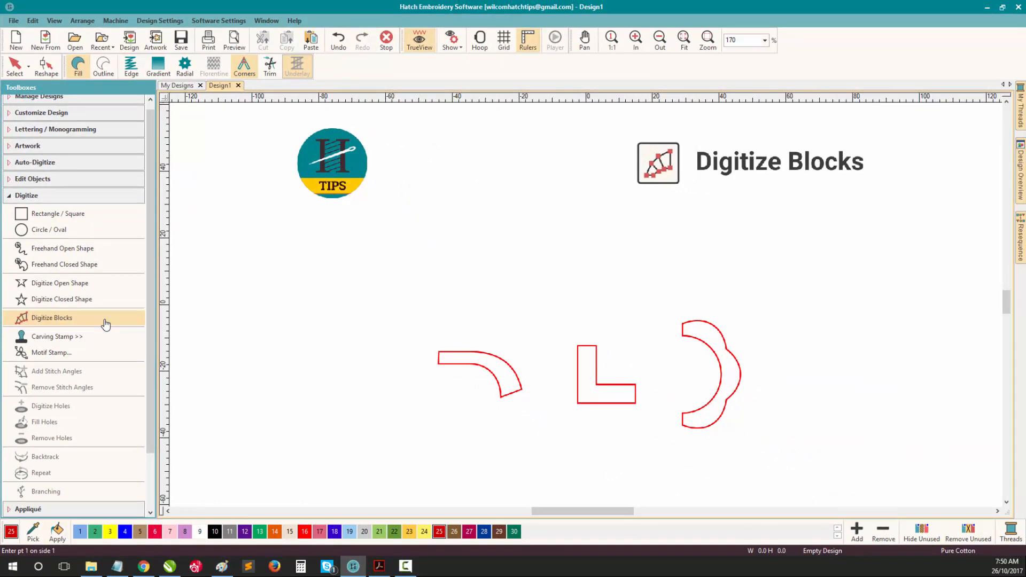
mouse_move(708, 54)
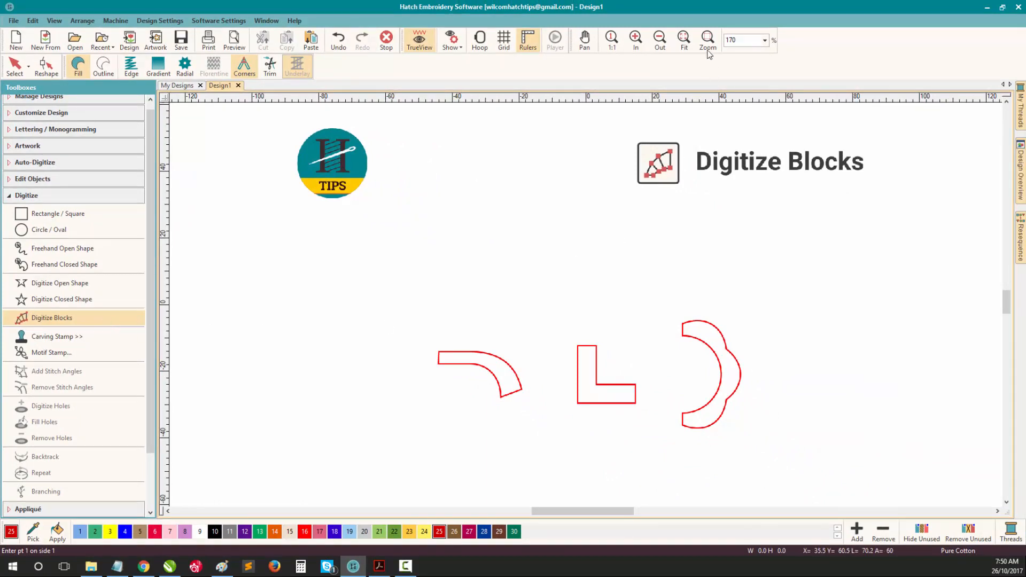
Zoom in on the curved arc outline before placing block points.
click(708, 39)
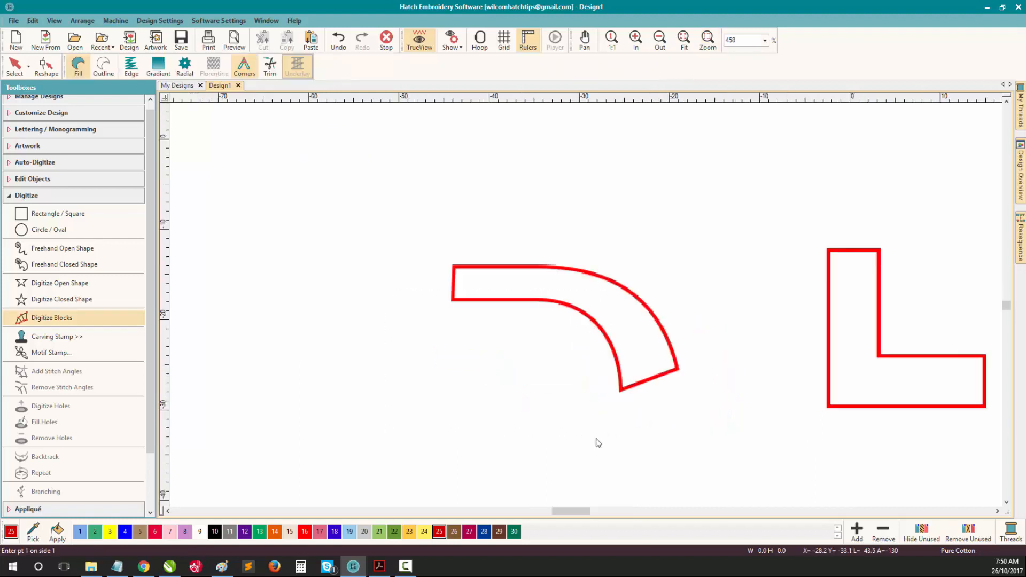
mouse_move(593, 444)
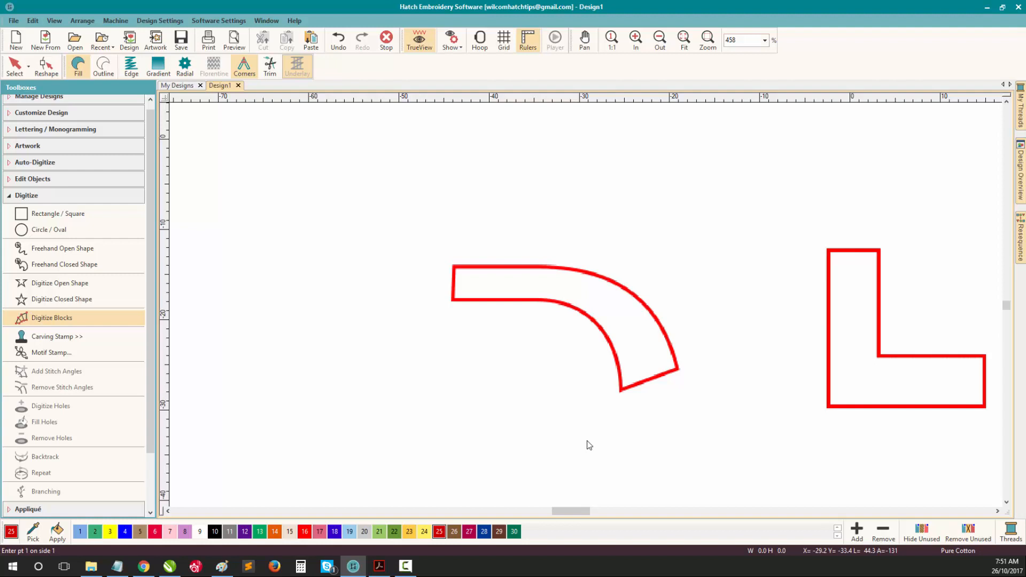
mouse_move(461, 274)
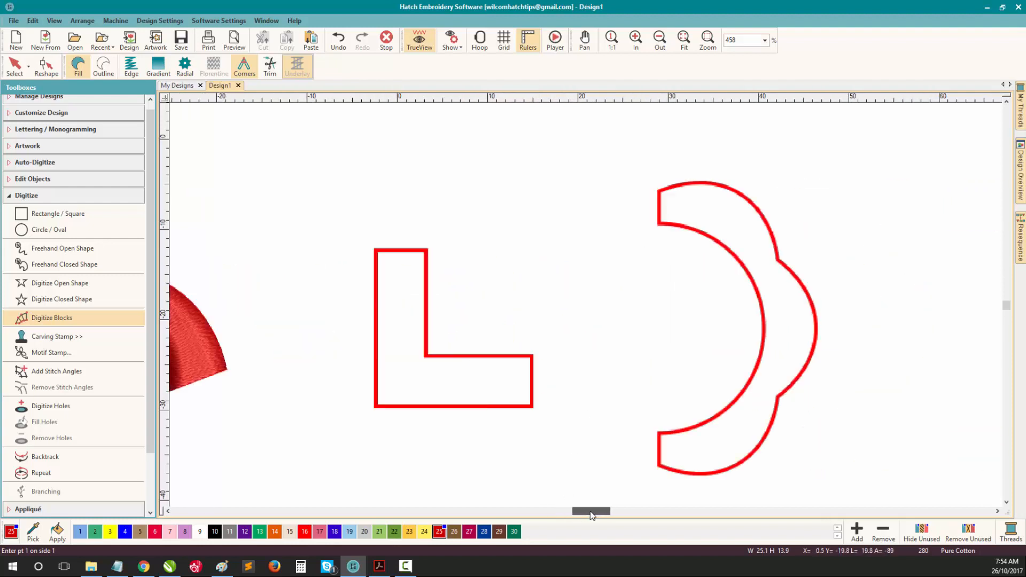
scroll(right, 3)
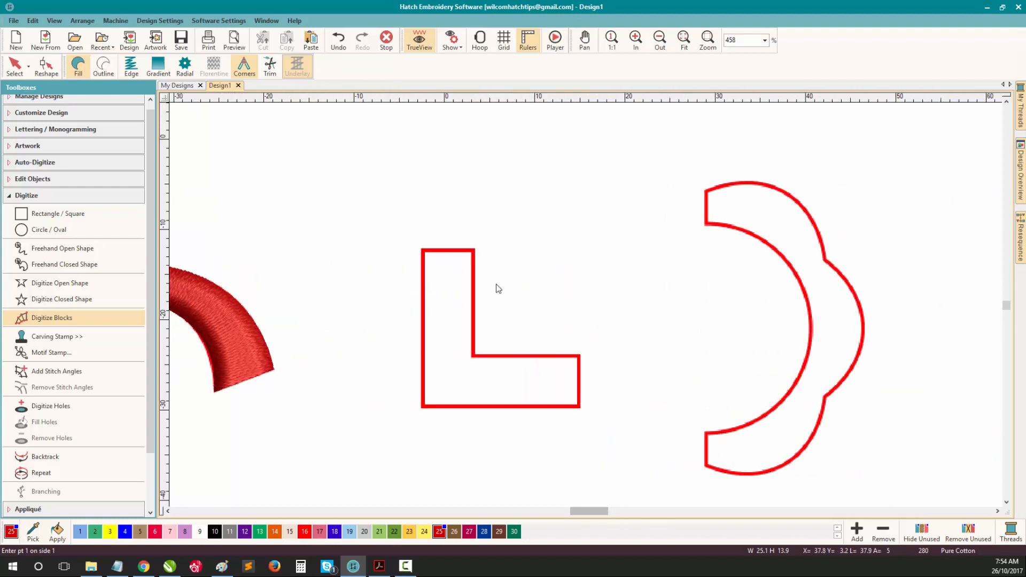
mouse_move(451, 398)
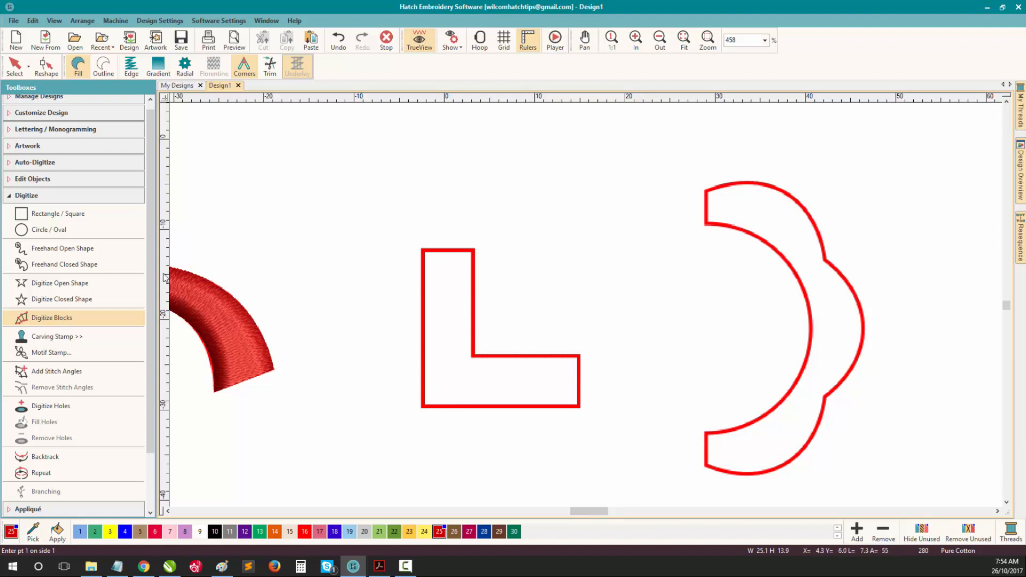
mouse_move(97, 325)
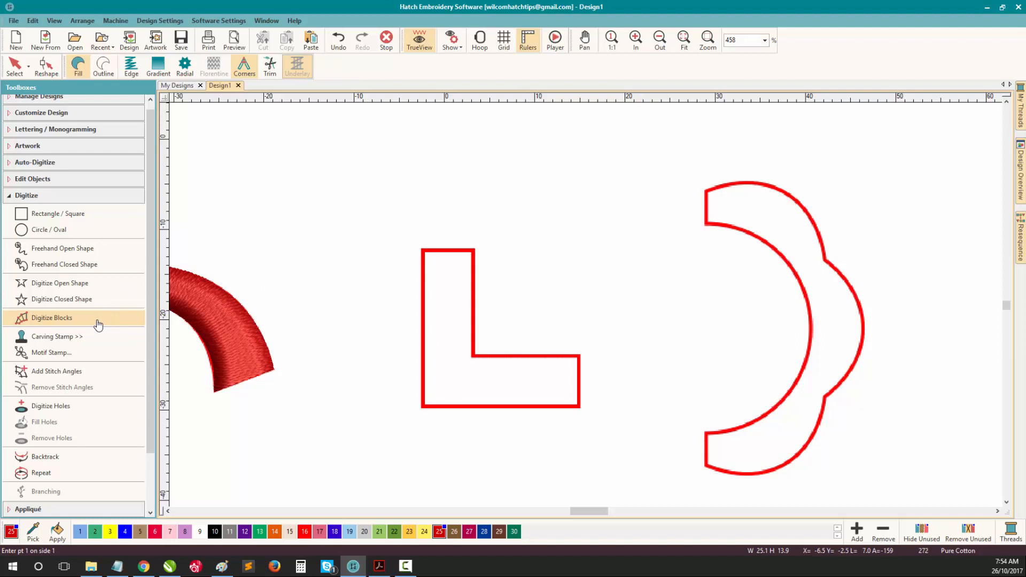
mouse_move(299, 257)
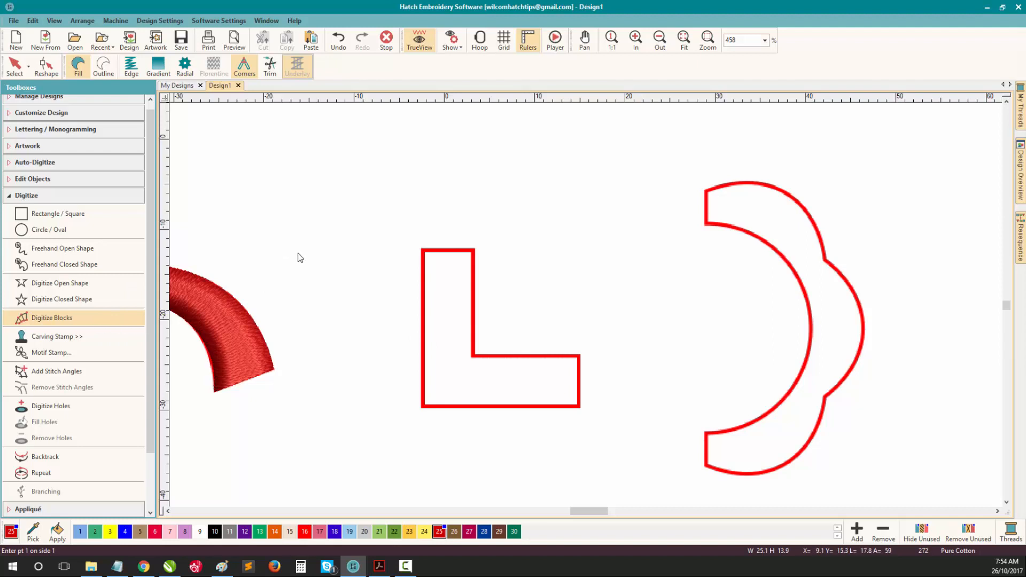
mouse_move(328, 263)
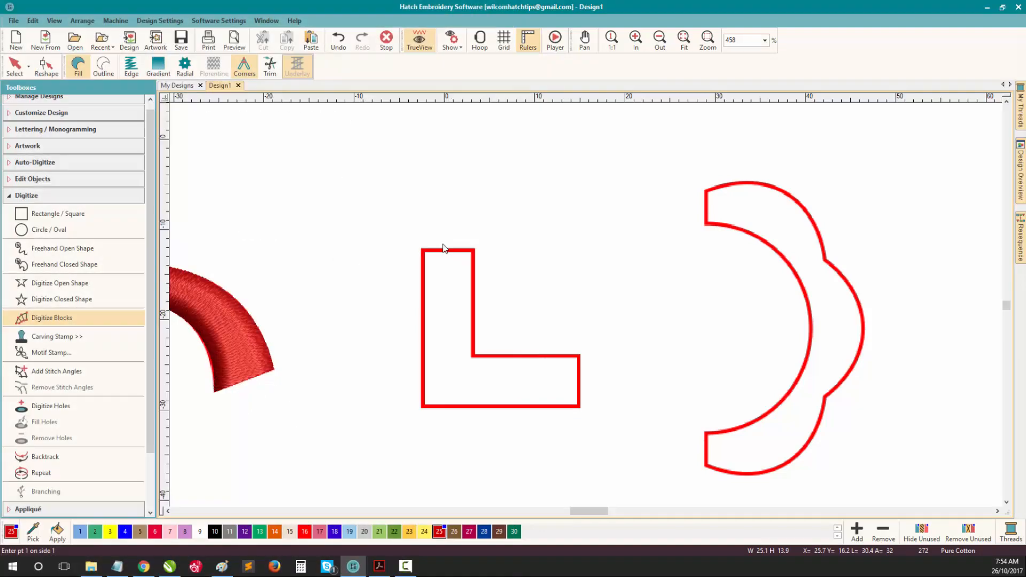
Place the first block point at the L outline's top-left corner.
click(424, 253)
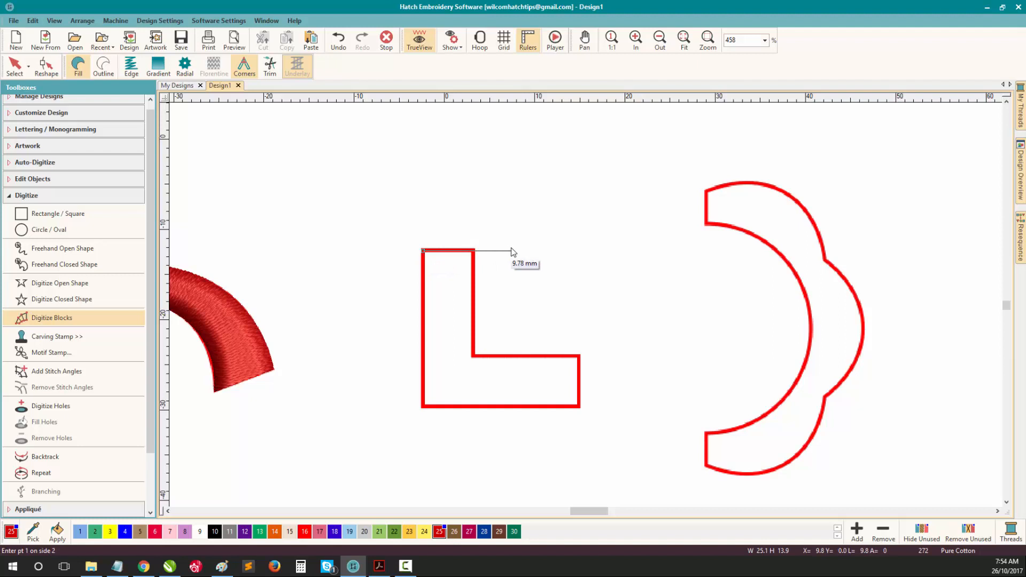
mouse_move(512, 238)
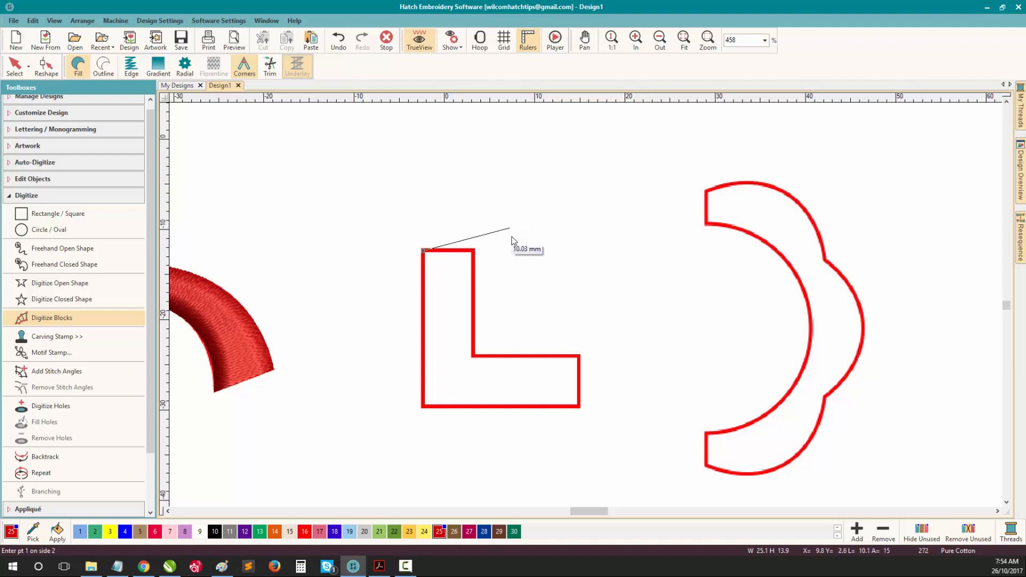
mouse_move(471, 309)
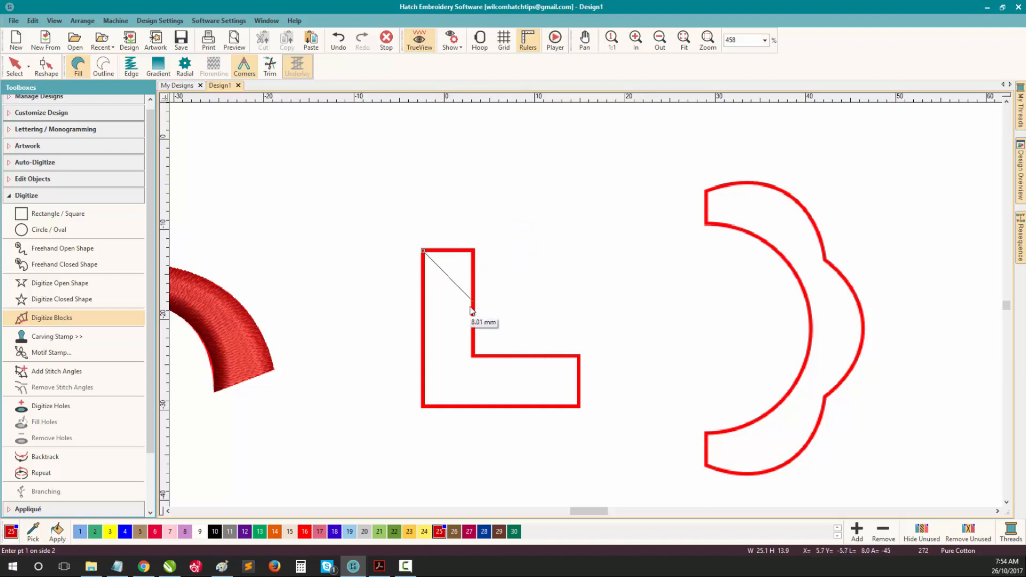
mouse_move(383, 304)
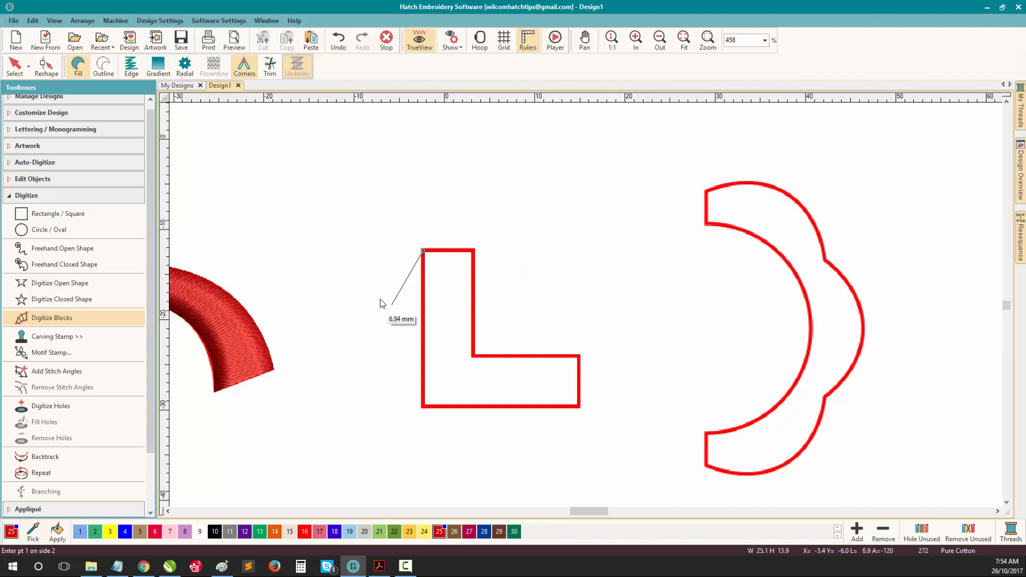
mouse_move(360, 250)
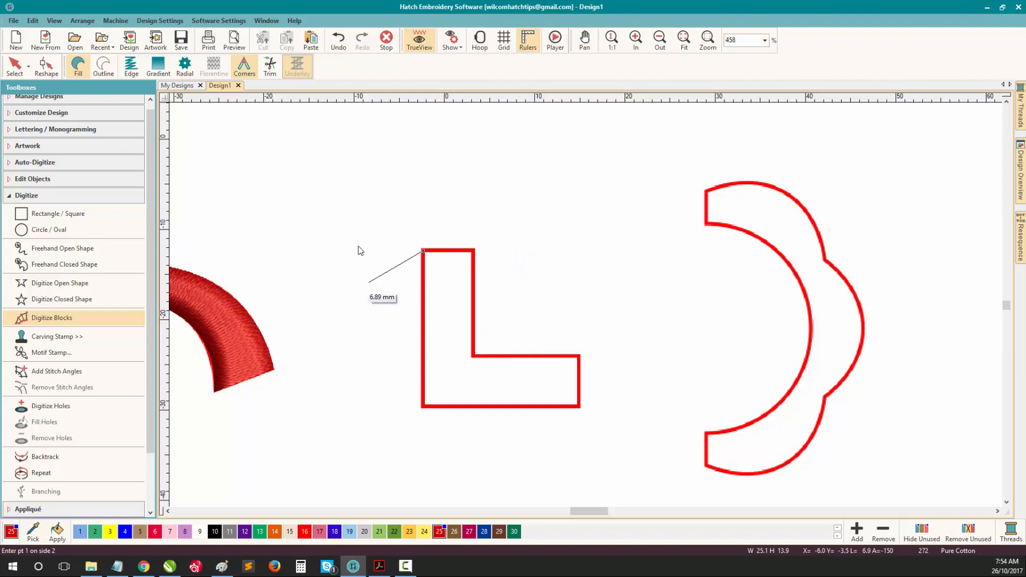
mouse_move(486, 246)
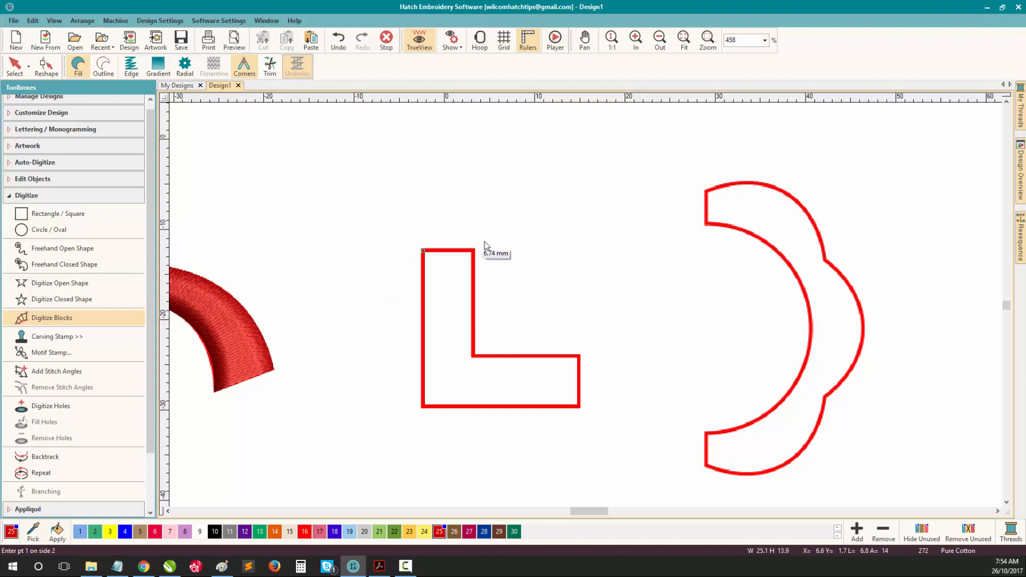
mouse_move(474, 287)
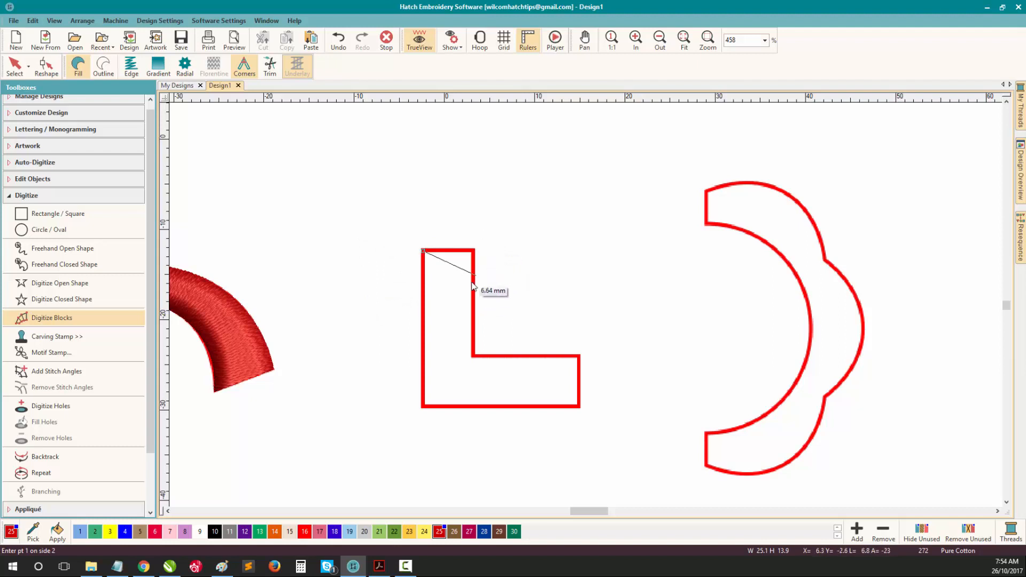
mouse_move(477, 270)
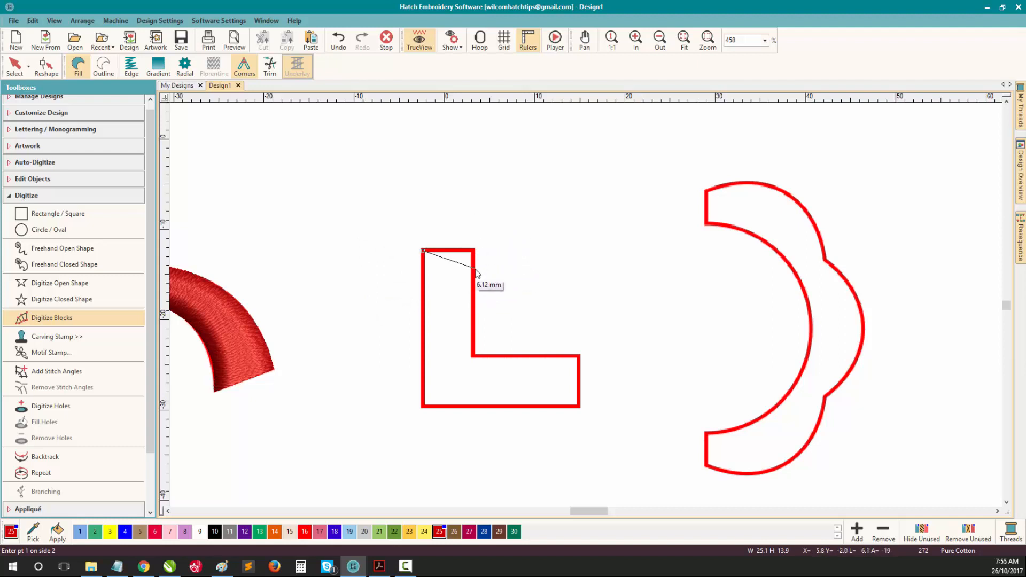
mouse_move(477, 272)
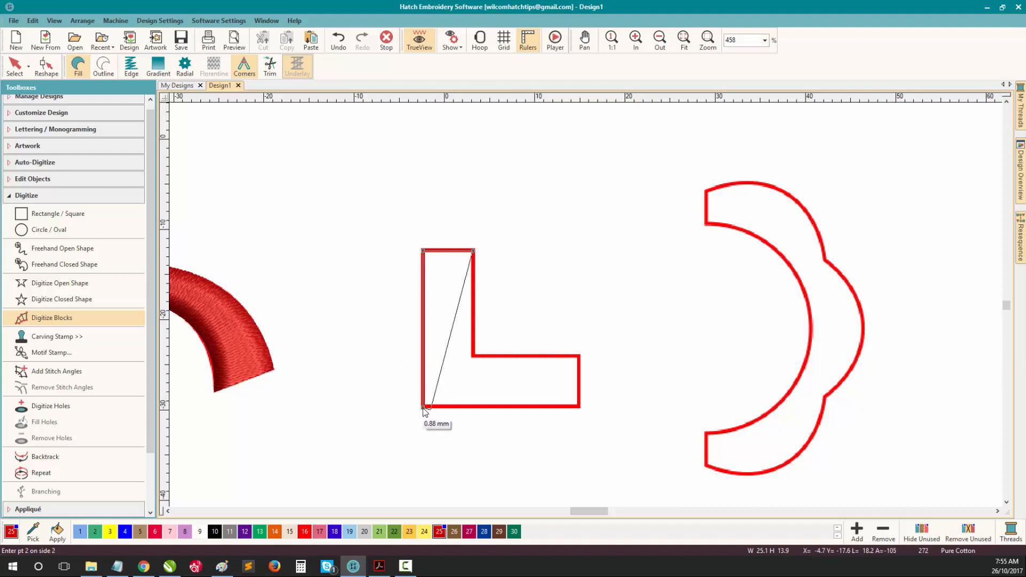
mouse_move(476, 361)
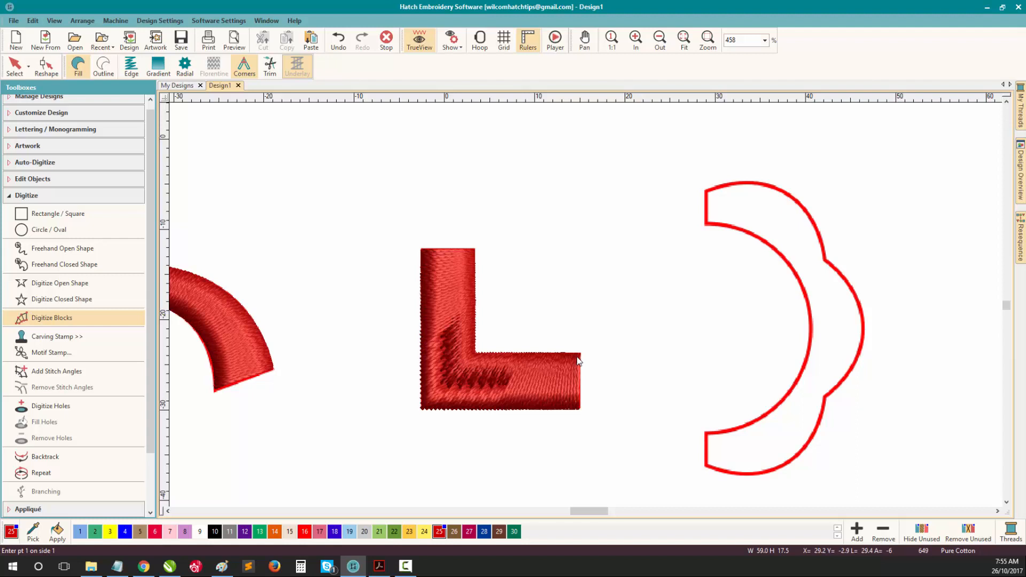
mouse_move(583, 381)
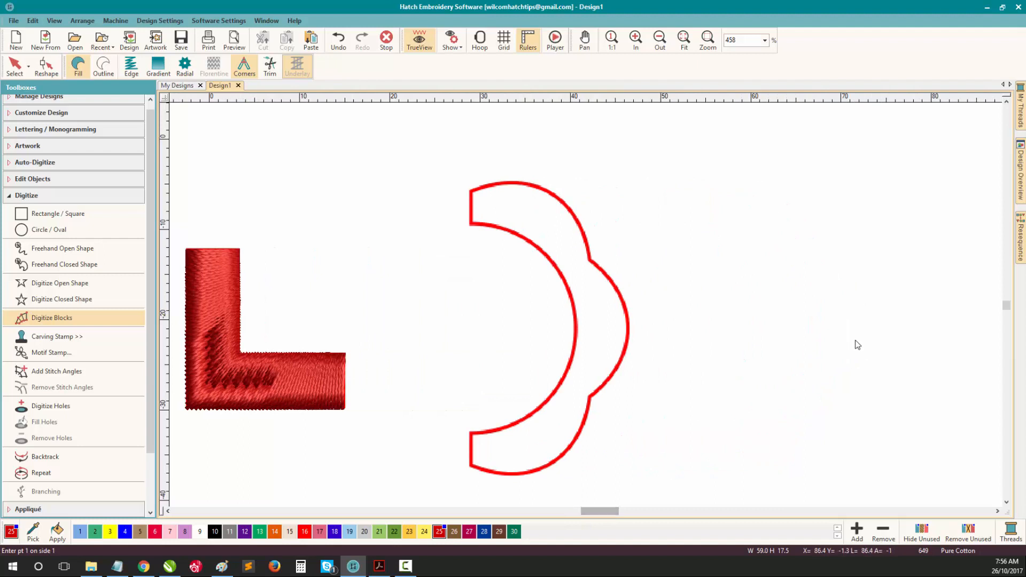
mouse_move(805, 305)
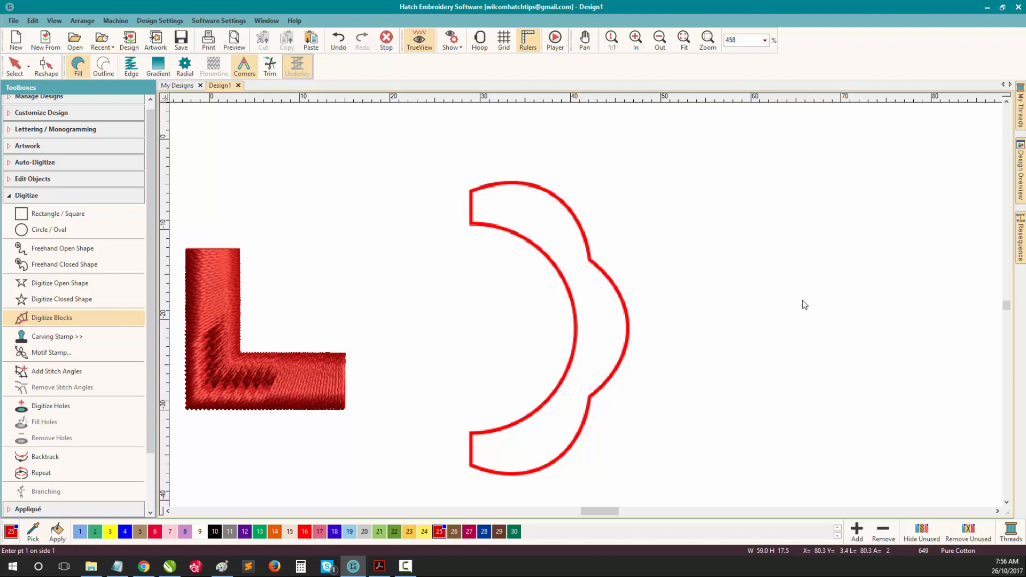
mouse_move(475, 225)
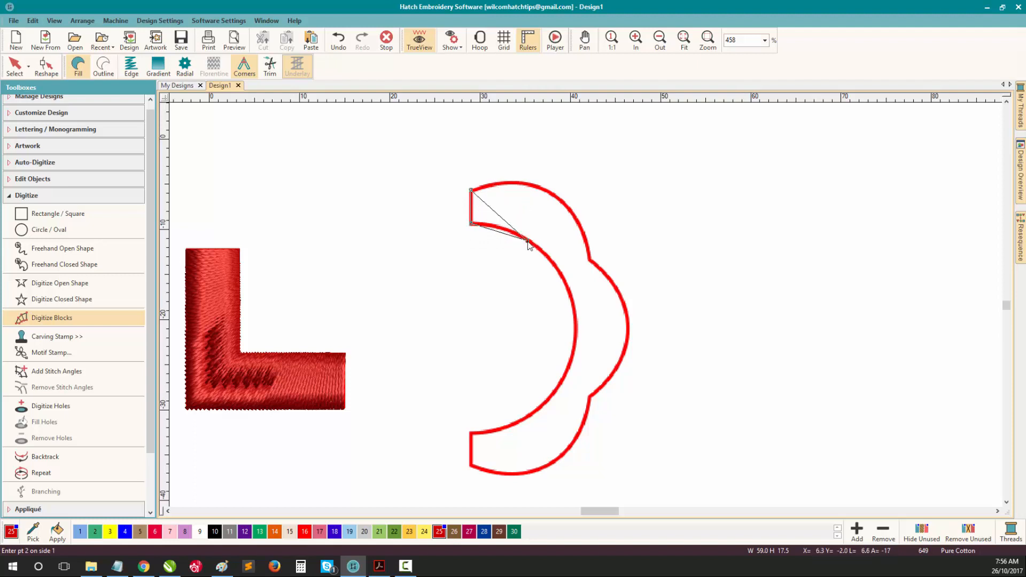
Place alternating inner and outer block points along the crescent from top to bottom end.
click(556, 198)
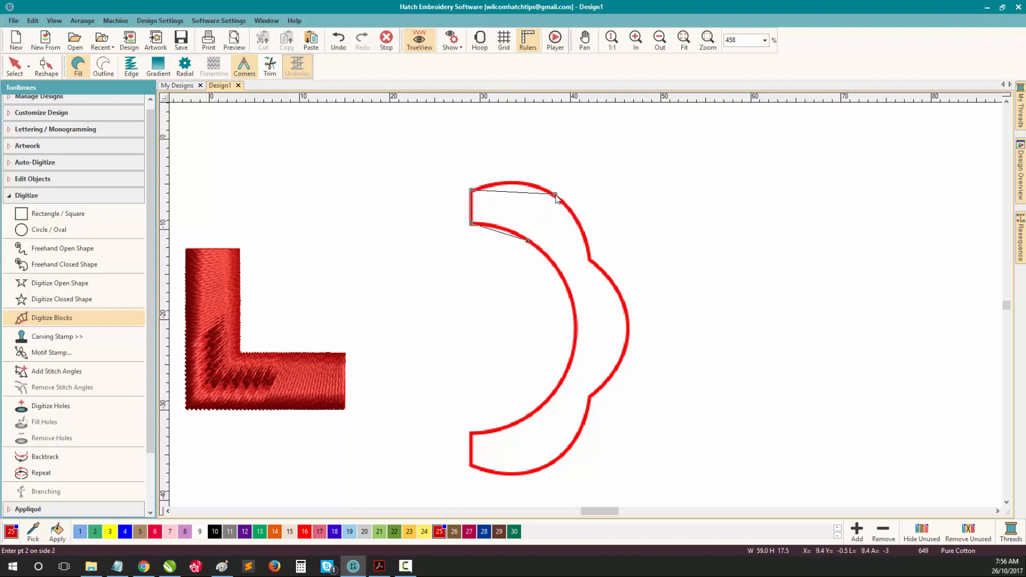
click(565, 279)
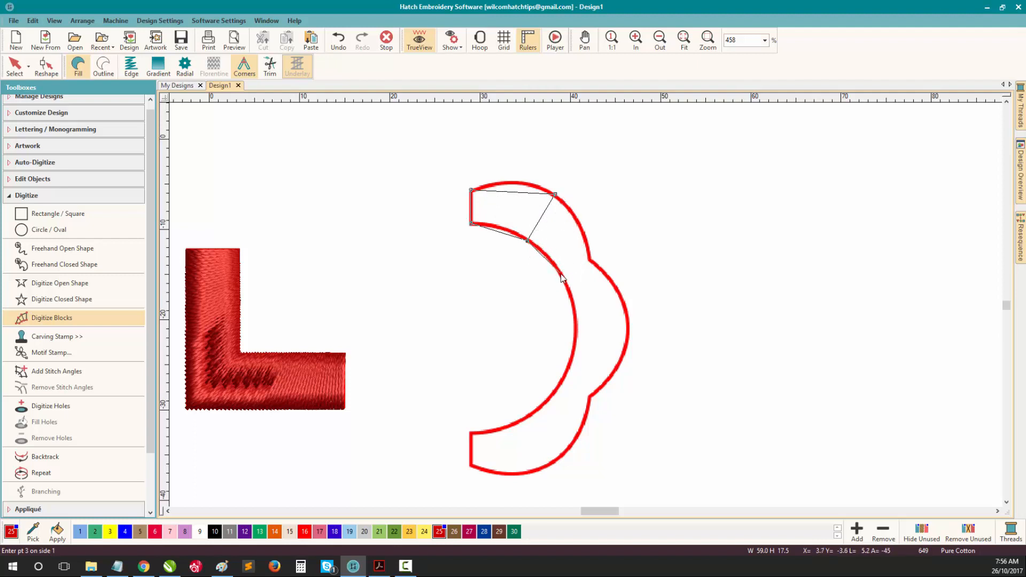
click(589, 268)
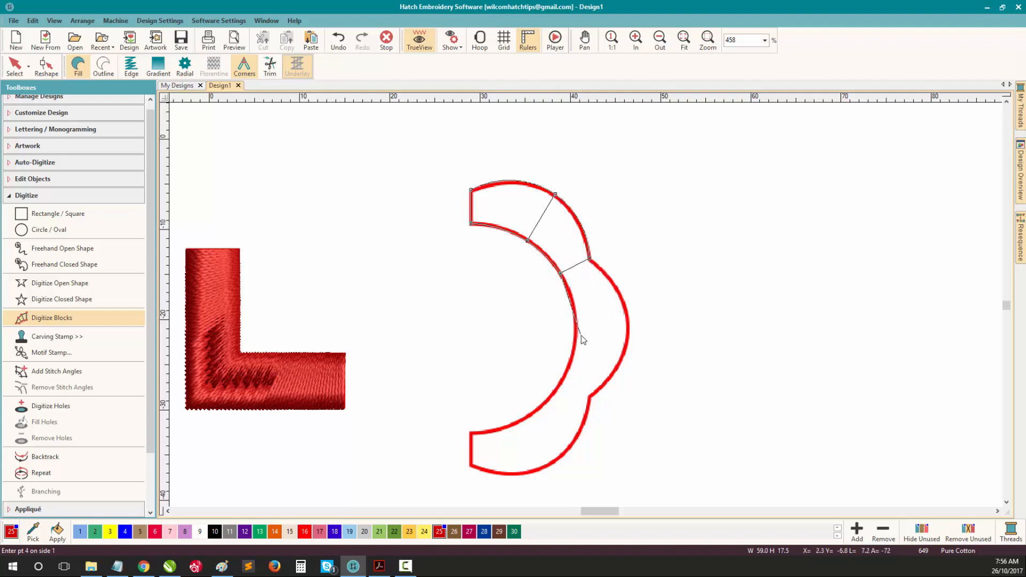
click(628, 335)
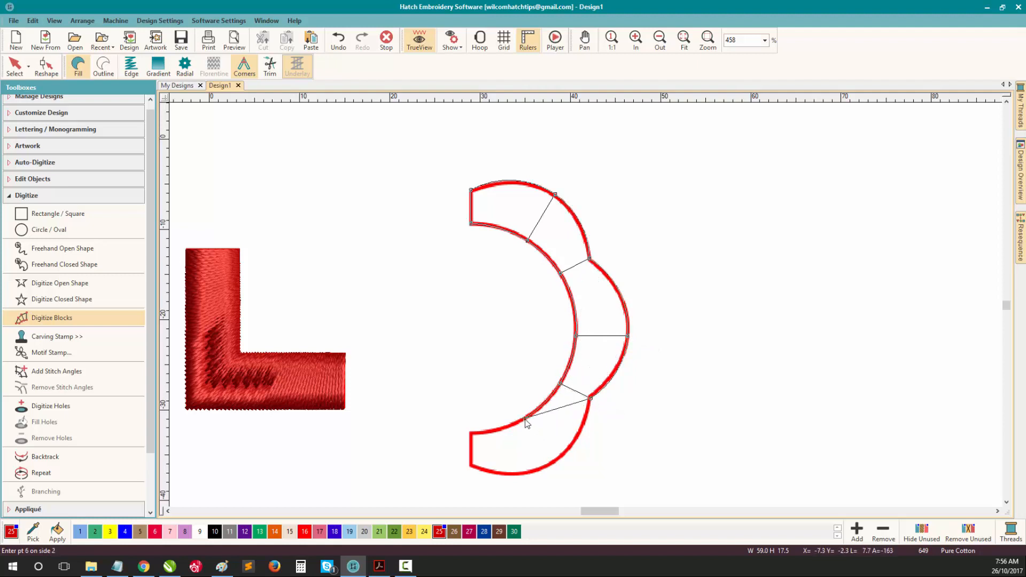
click(539, 467)
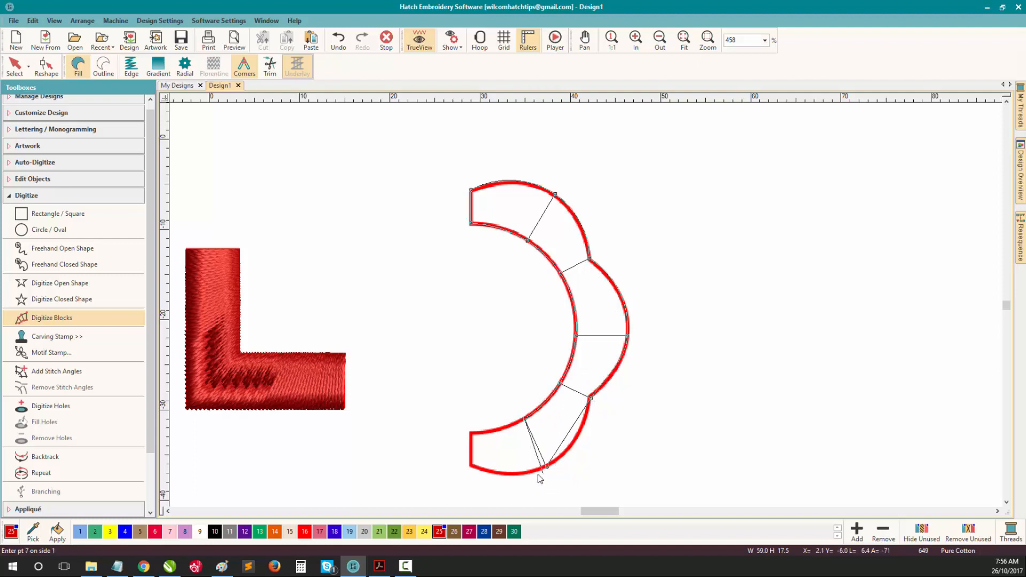
click(472, 434)
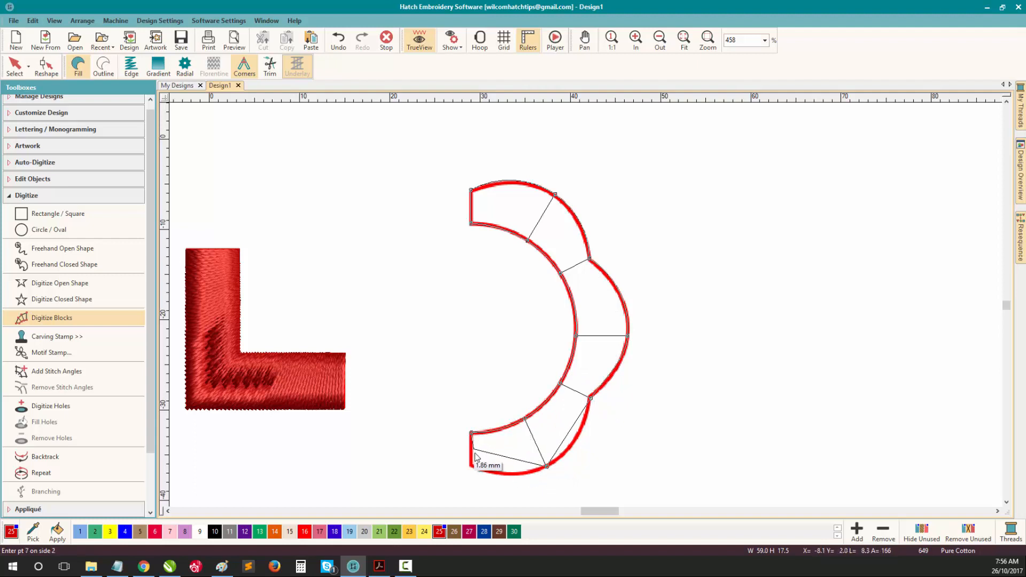
click(475, 457)
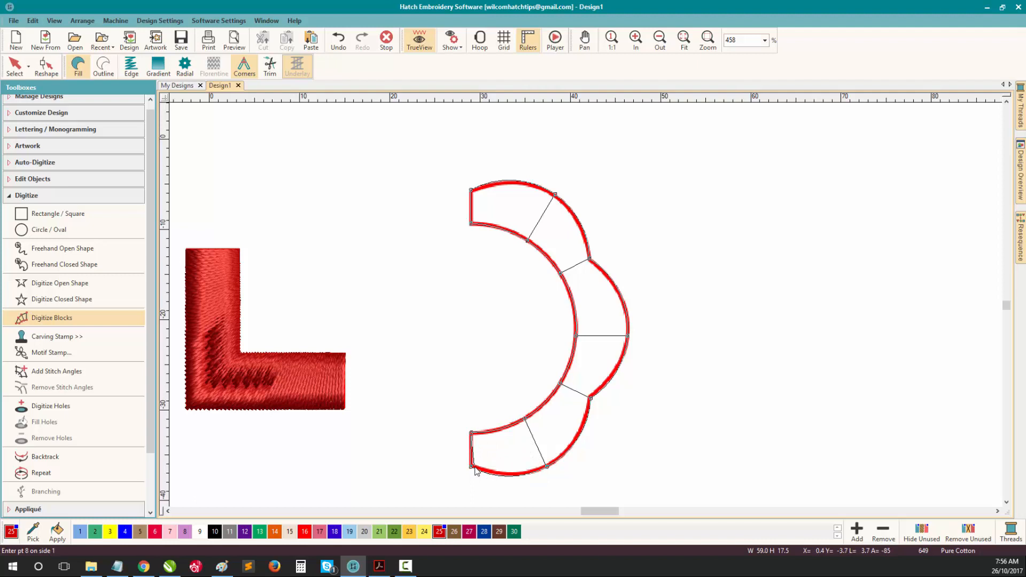